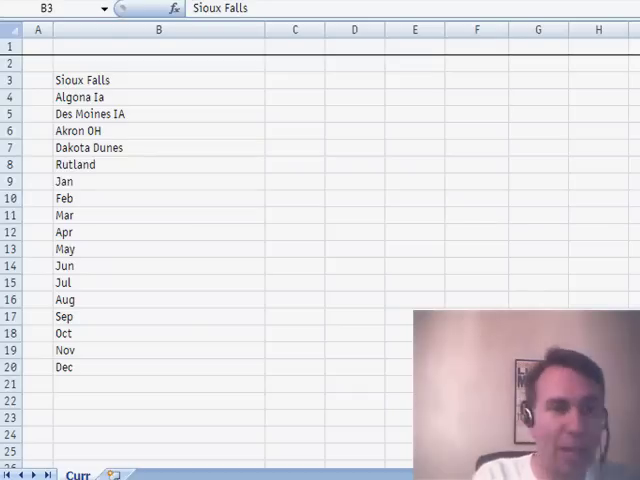
mouse_move(128, 92)
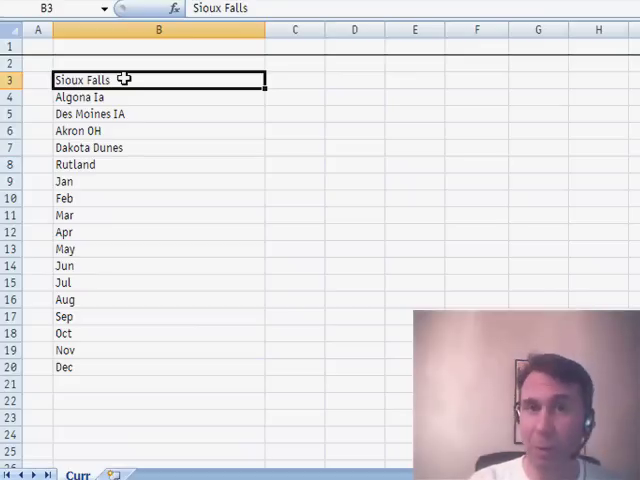
Show the Developer tab's macro tools above the column B place and month list.
left_click(374, 30)
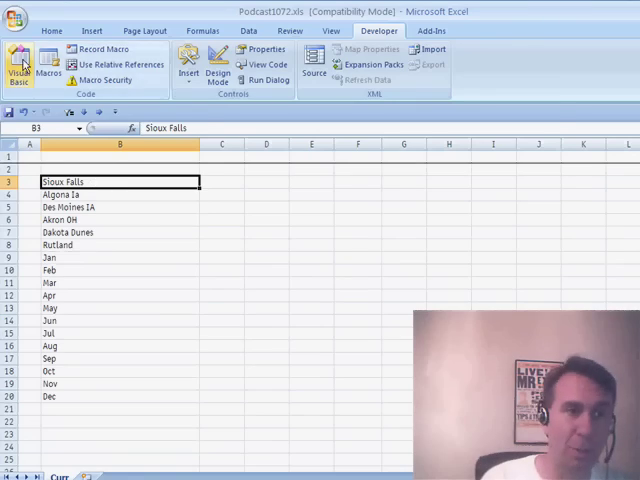
Write the MakeWorkbook macro in the Visual Basic Editor and run it on the selected names.
left_click(18, 65)
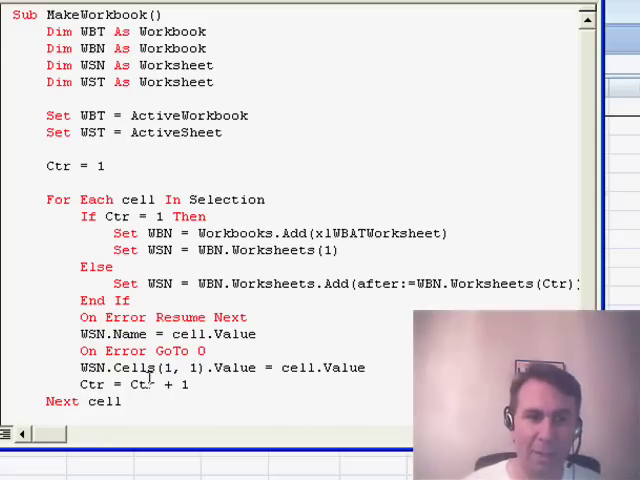
mouse_move(147, 384)
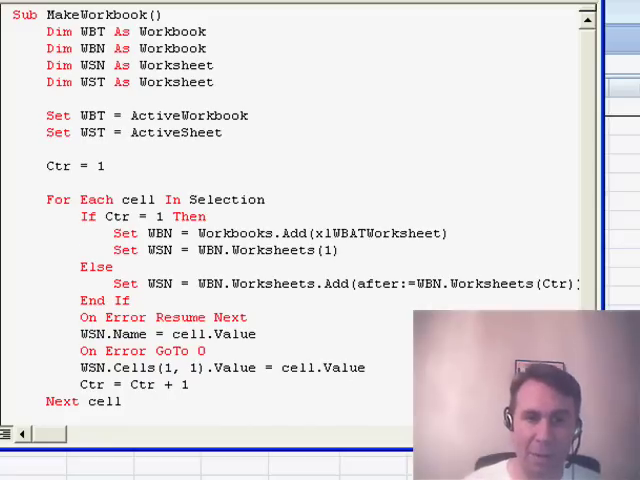
scroll("down", 3)
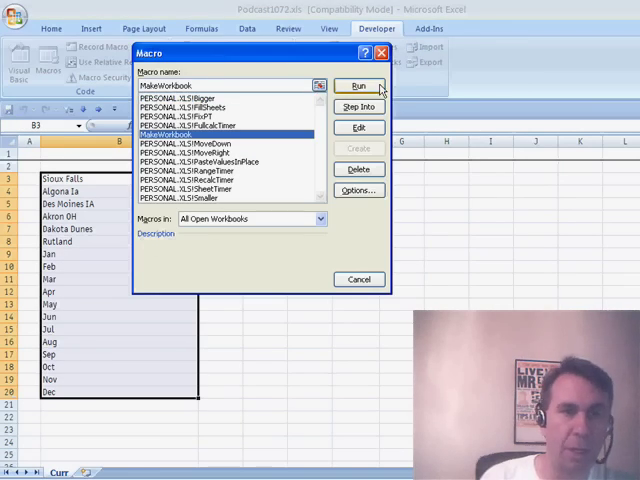
left_click(358, 84)
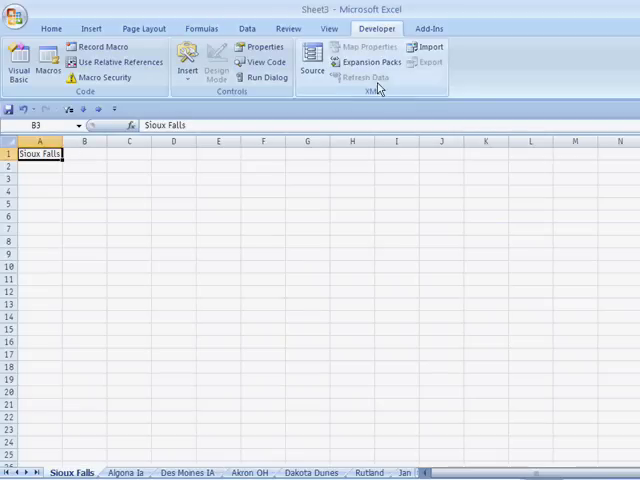
Check the Algona Ia, Akron OH and Rutland sheets in the new workbook.
left_click(127, 472)
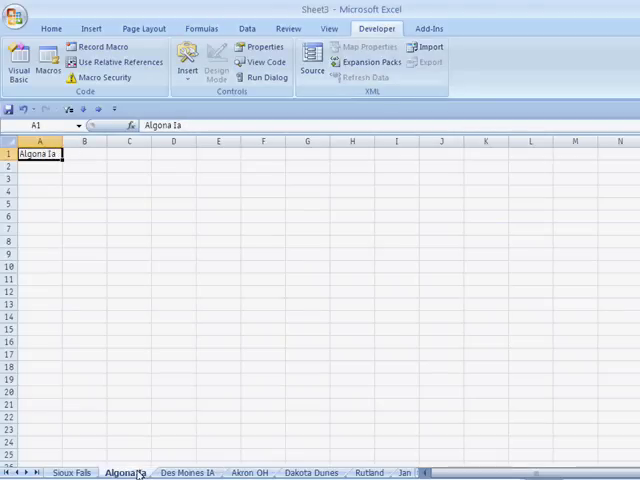
left_click(249, 472)
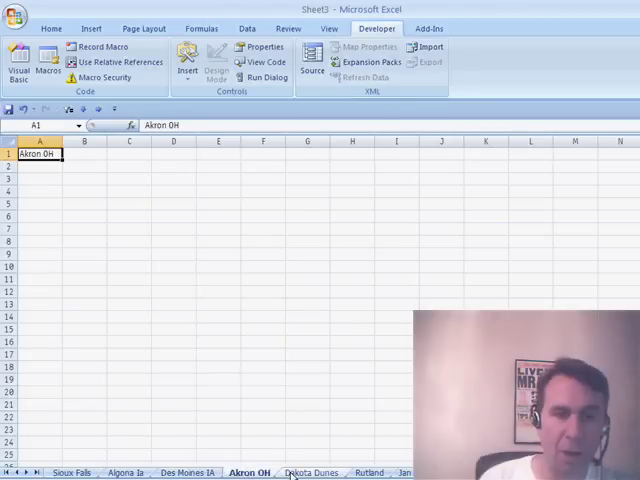
left_click(367, 472)
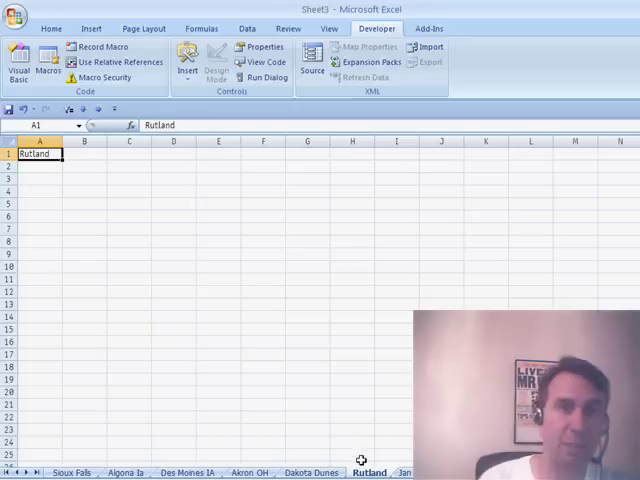